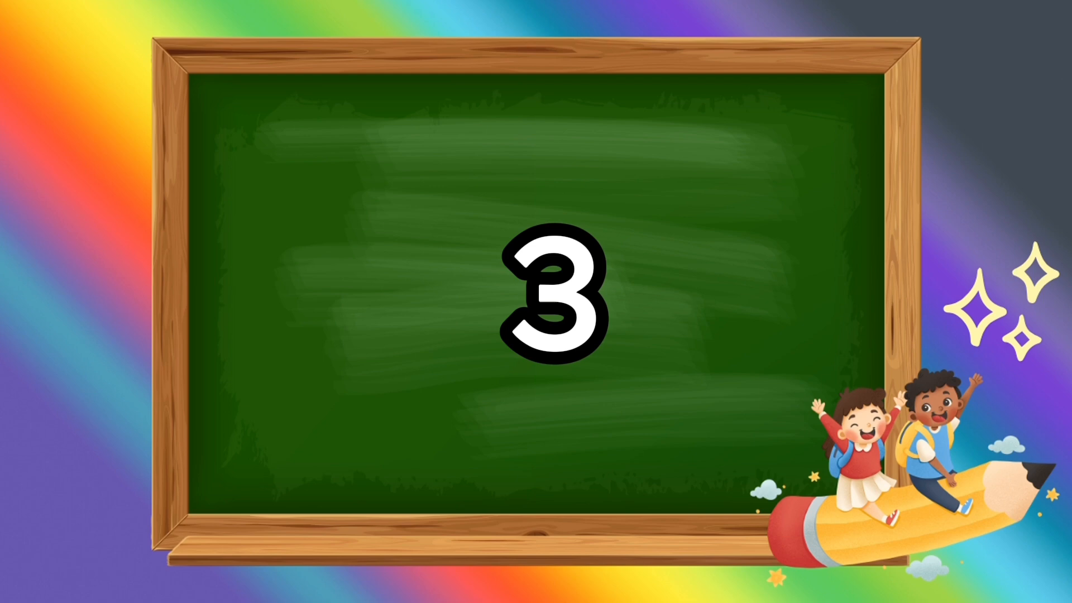
{"action": "left_click", "coordinate": [547, 301]}
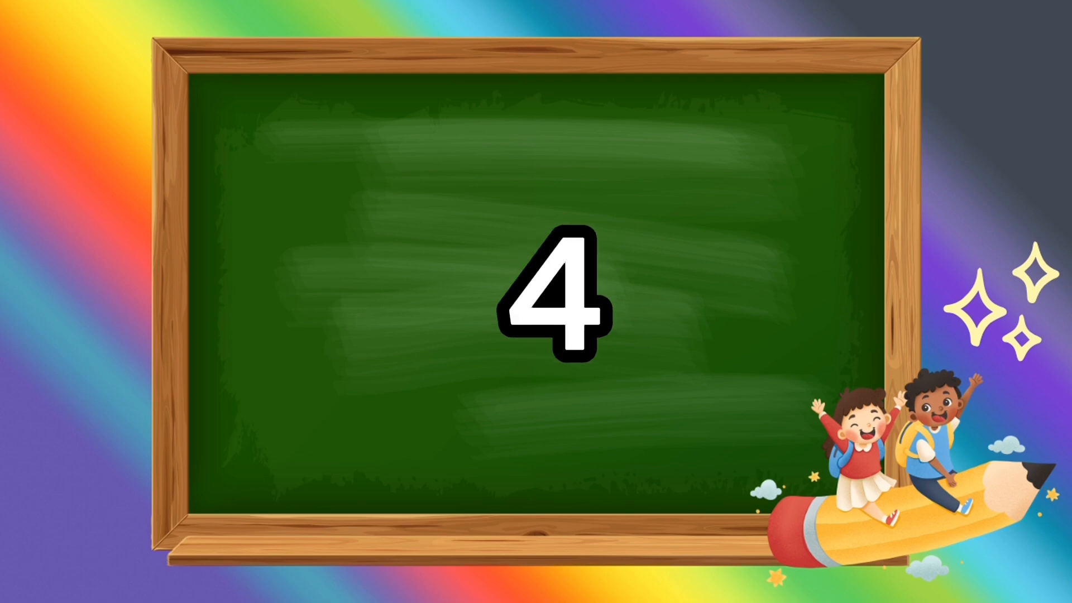